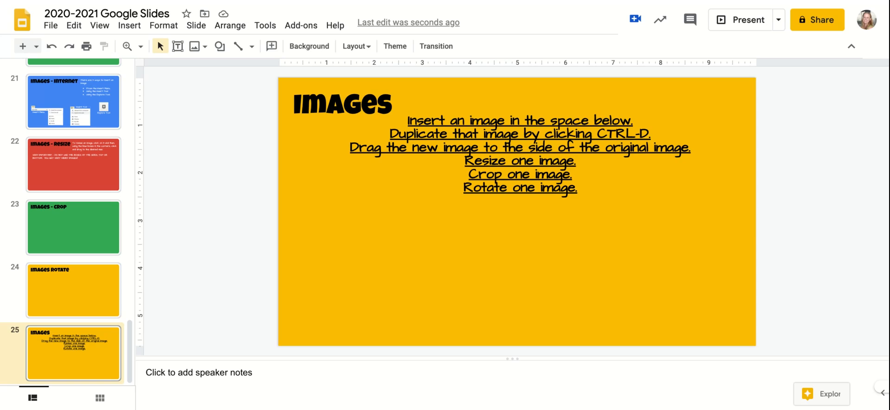
{"action": "mouse_move", "coordinate": [185, 127]}
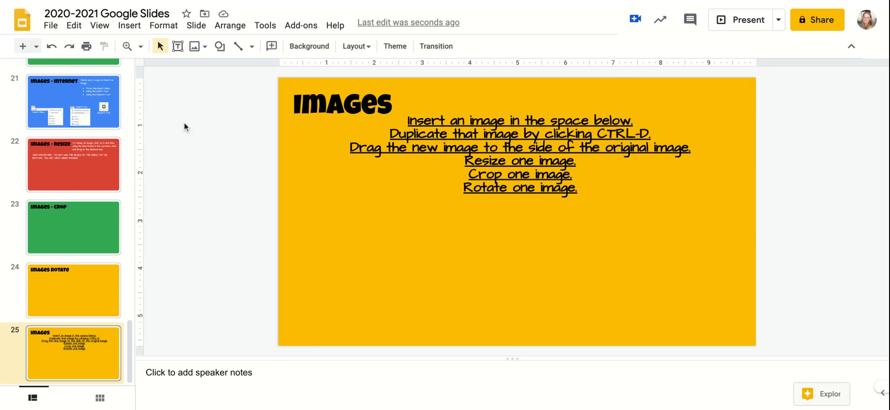
Step: Review the Insert > Image menu's different ways of adding a picture
{"action": "left_click", "coordinate": [128, 25]}
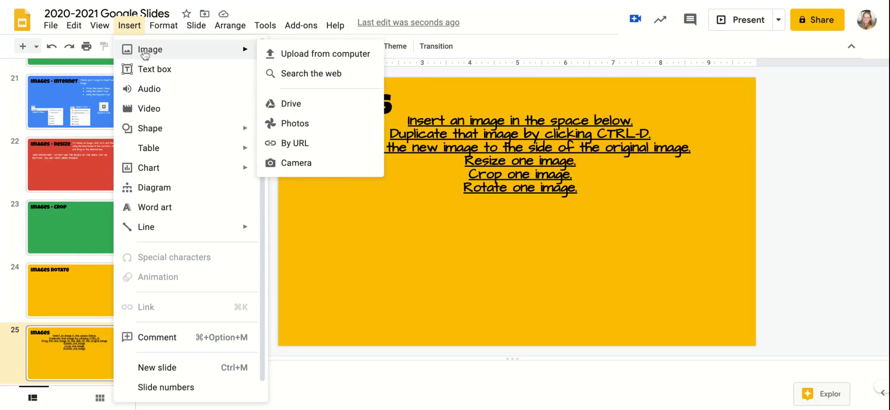
{"action": "mouse_move", "coordinate": [323, 53]}
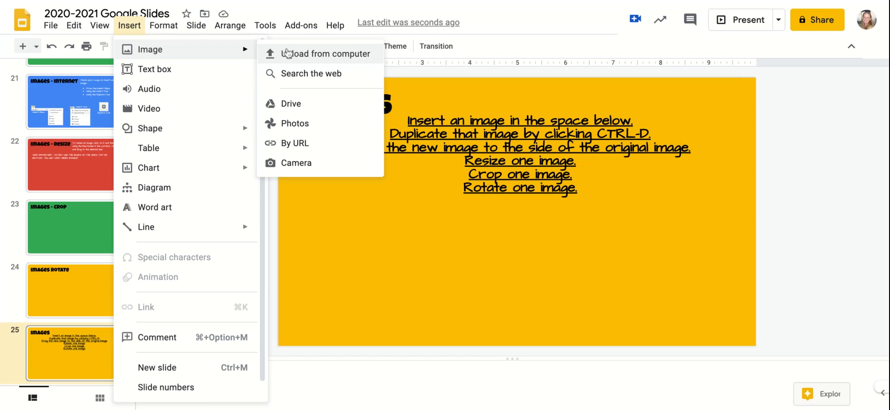
{"action": "mouse_move", "coordinate": [310, 73]}
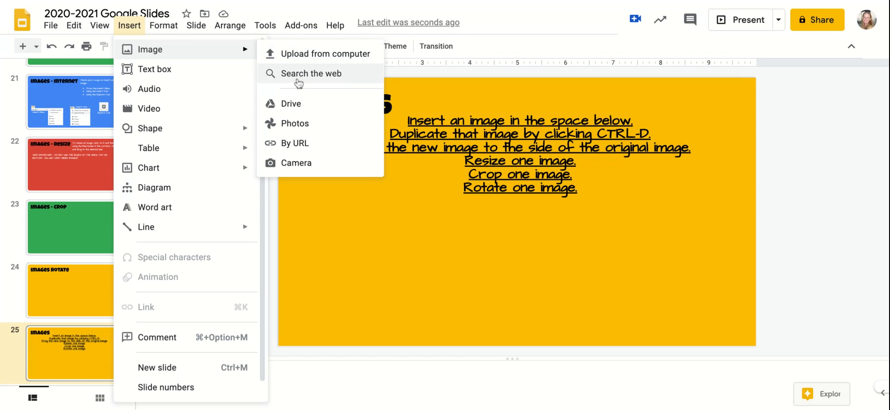
{"action": "mouse_move", "coordinate": [291, 103]}
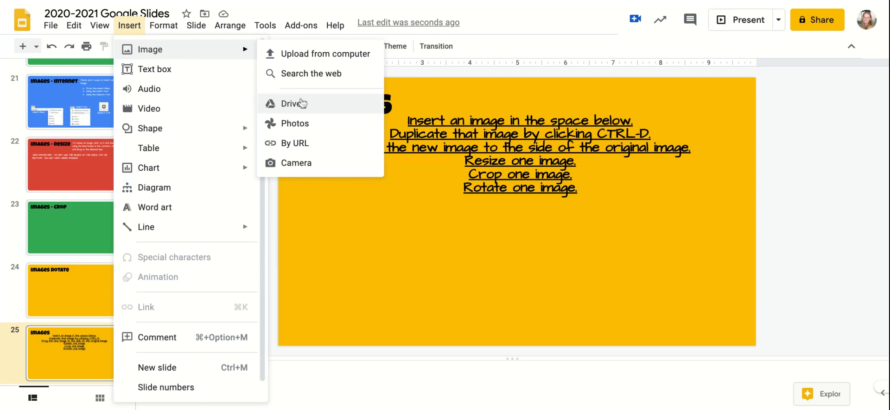
{"action": "mouse_move", "coordinate": [295, 123]}
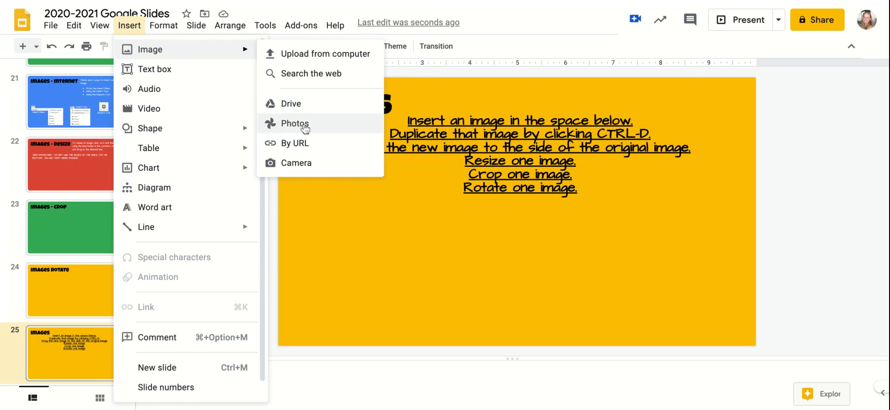
{"action": "mouse_move", "coordinate": [296, 143]}
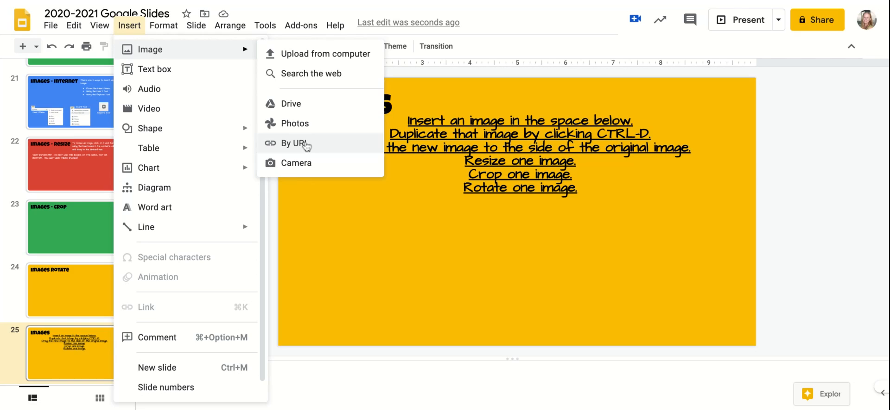
{"action": "mouse_move", "coordinate": [306, 166]}
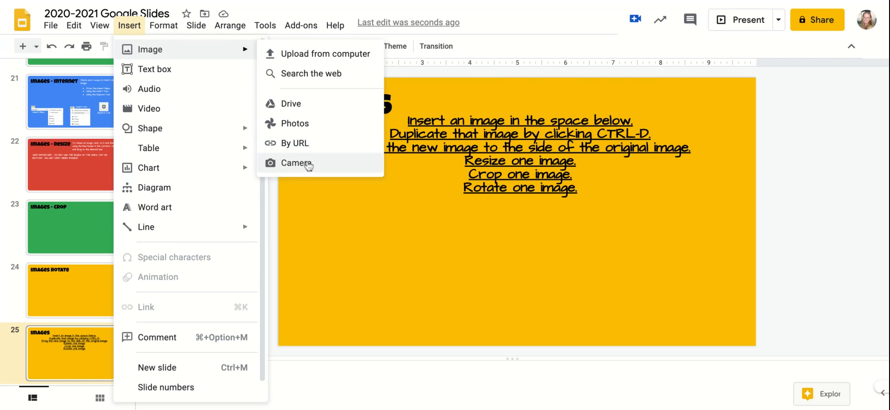
{"action": "mouse_move", "coordinate": [310, 73]}
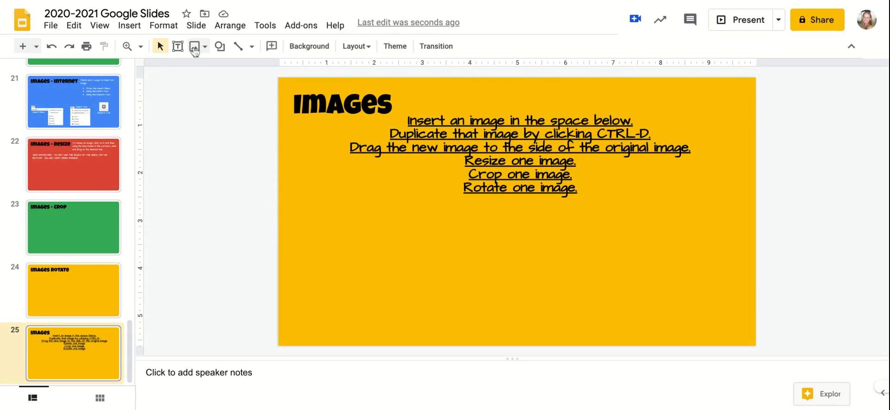
{"action": "mouse_move", "coordinate": [194, 46]}
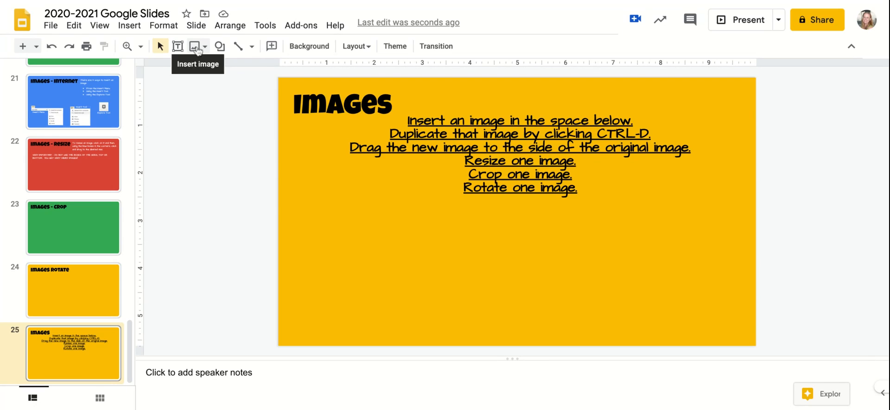
{"action": "left_click", "coordinate": [195, 47]}
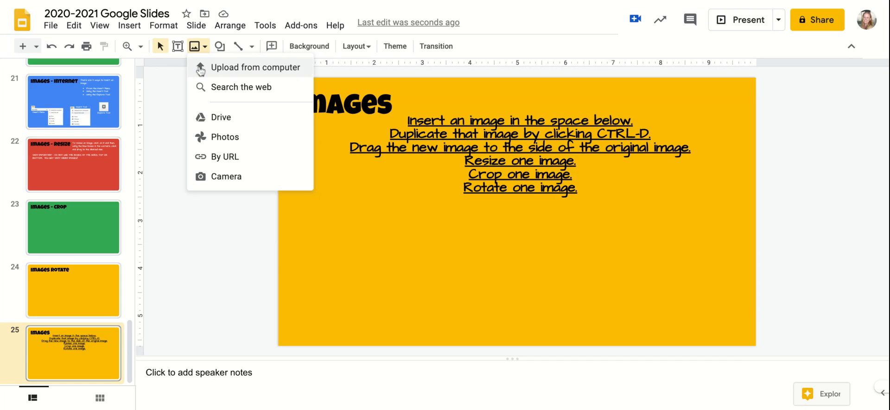
{"action": "mouse_move", "coordinate": [220, 118]}
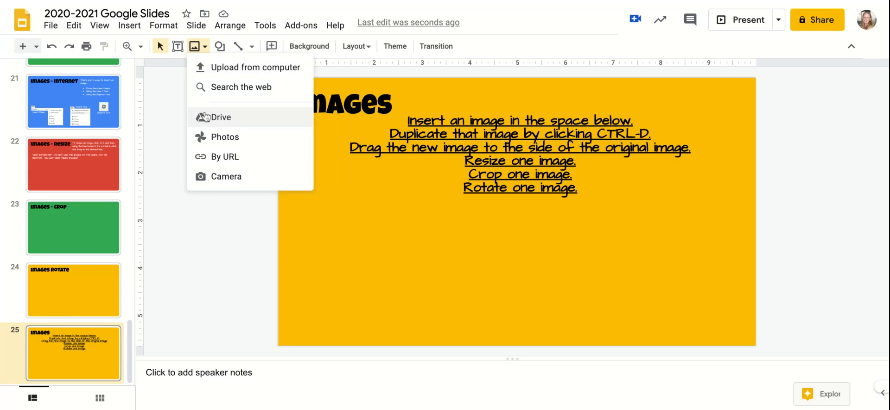
{"action": "mouse_move", "coordinate": [224, 137]}
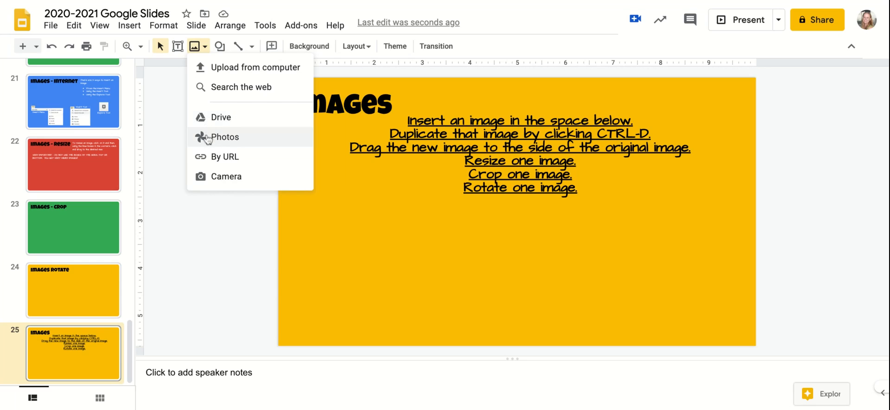
{"action": "mouse_move", "coordinate": [224, 156]}
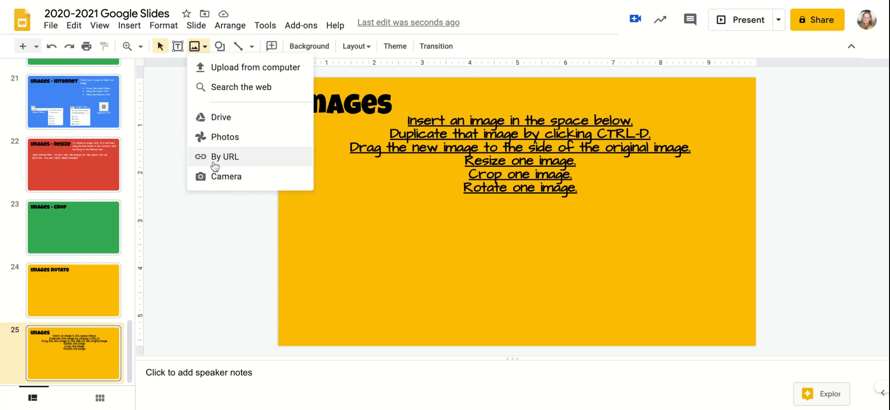
{"action": "mouse_move", "coordinate": [226, 176]}
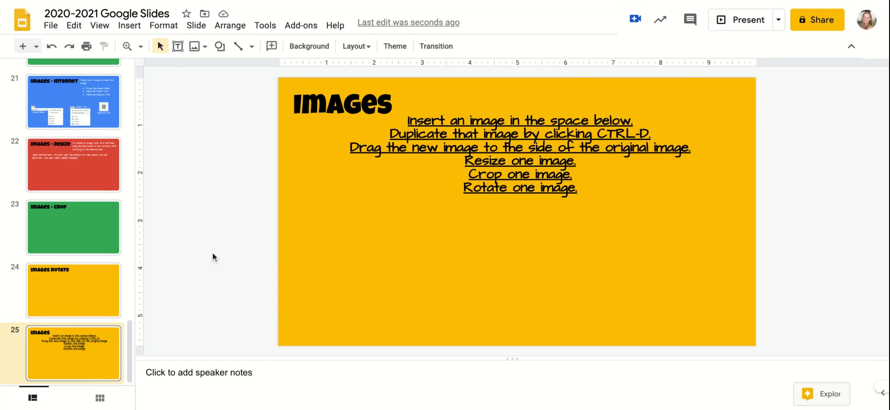
{"action": "mouse_move", "coordinate": [777, 290]}
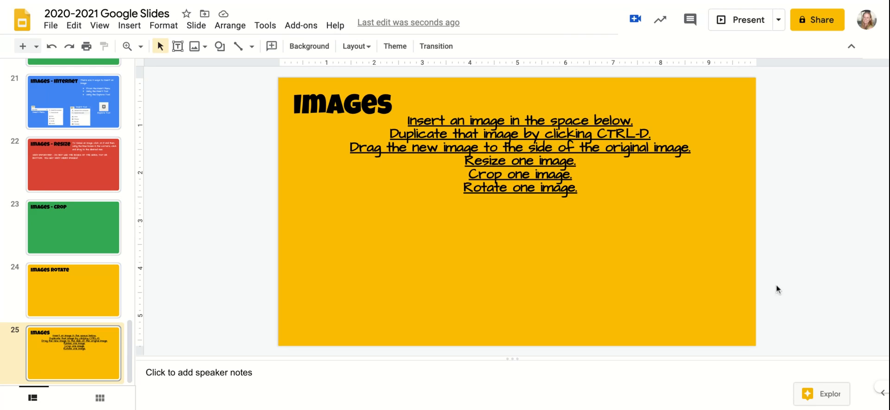
{"action": "mouse_move", "coordinate": [805, 394]}
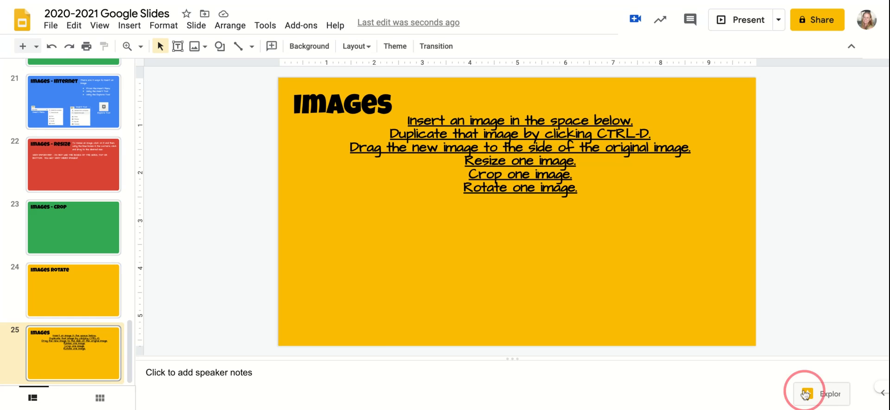
Step: Search Explore for 'elephant ear plant' from the panel's search box
{"action": "left_click", "coordinate": [821, 394]}
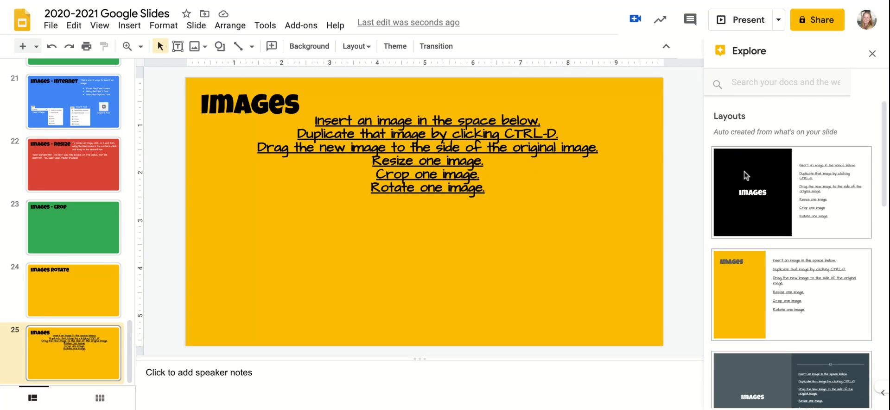
{"action": "left_click", "coordinate": [777, 83]}
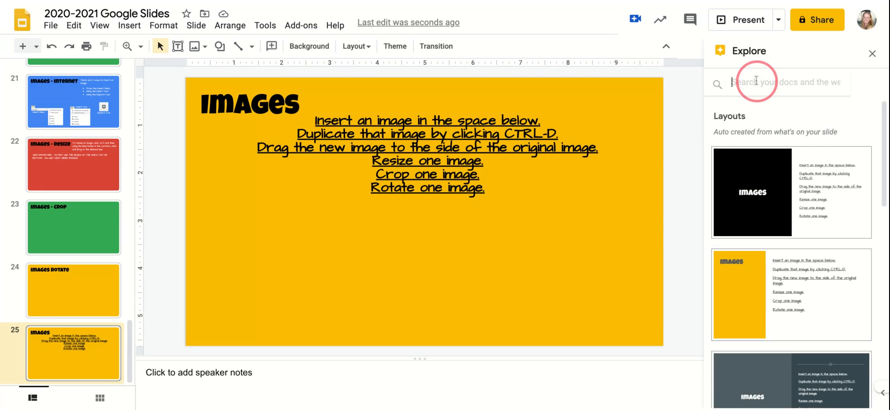
{"action": "type", "text": "ele"}
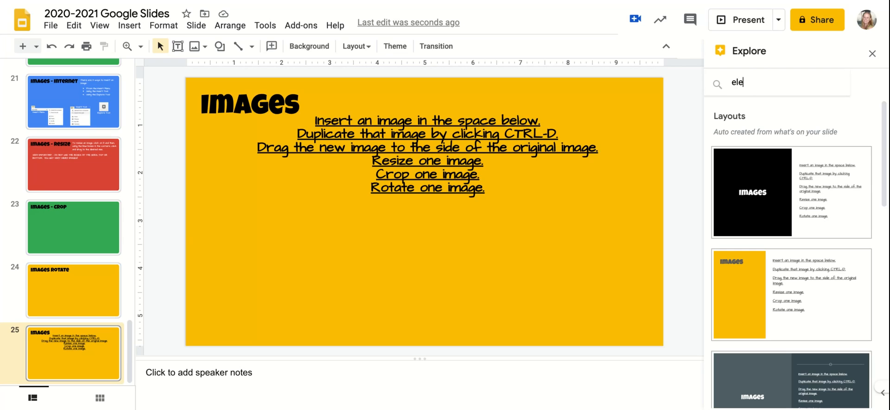
{"action": "type", "text": "elephant ear plant"}
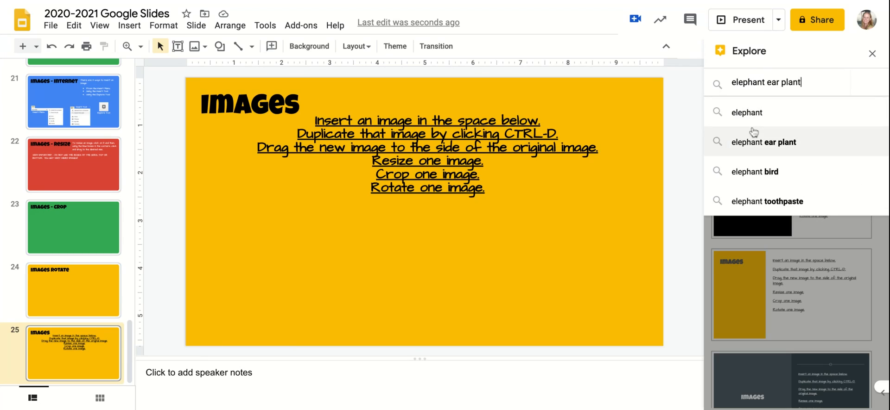
Step: Insert the first elephant photo from Explore's image results onto the slide
{"action": "left_click", "coordinate": [747, 112]}
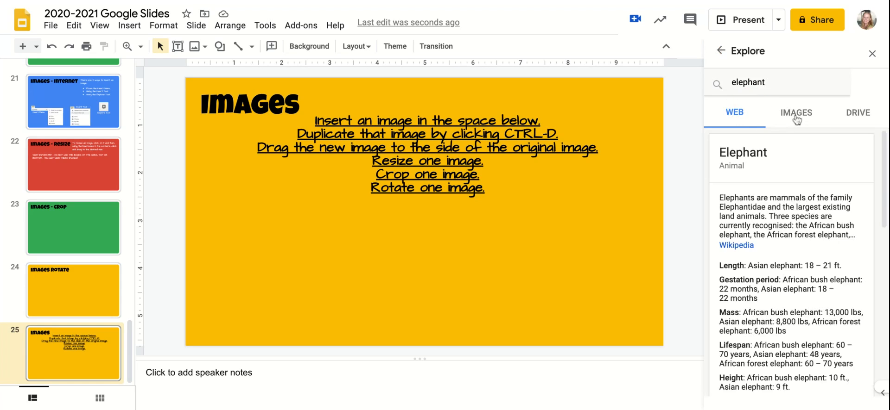
{"action": "left_click", "coordinate": [795, 112]}
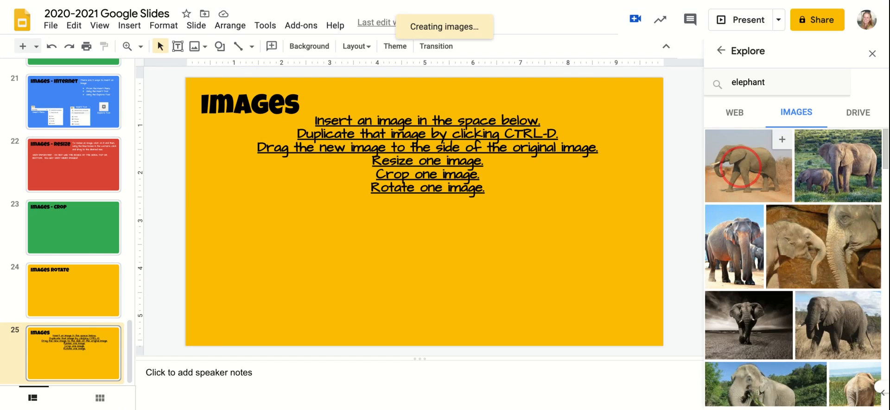
{"action": "left_click", "coordinate": [747, 166]}
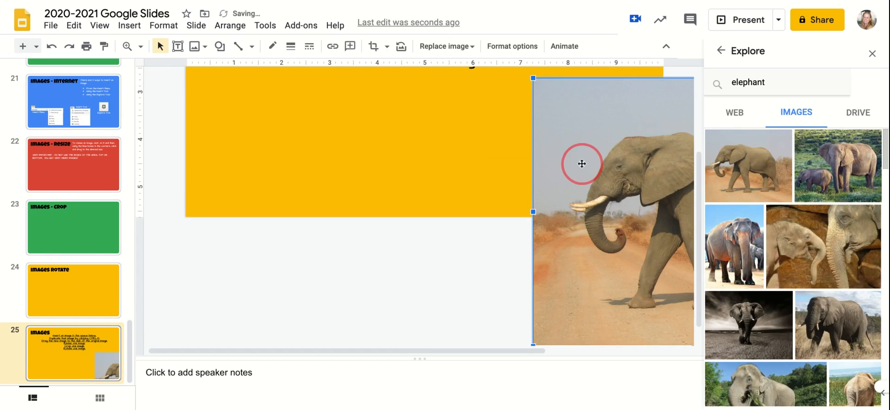